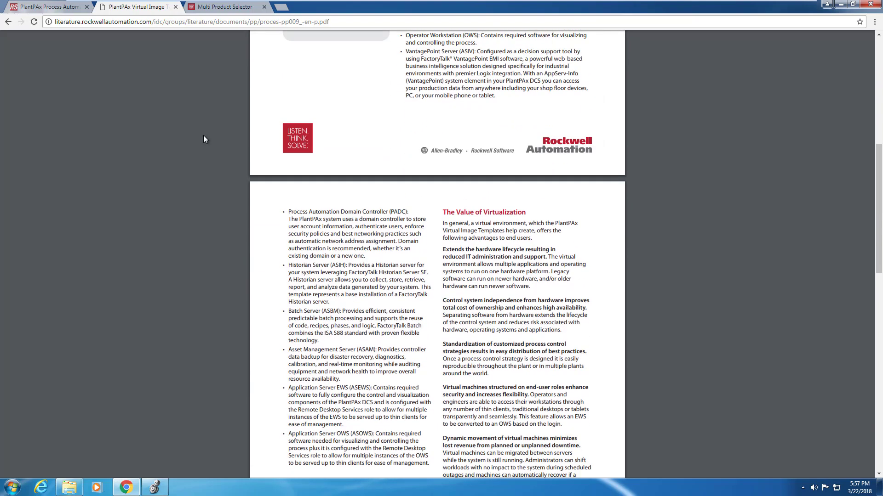
Step: Pick Process Library 3.50.09, then tick its Documentation Set and Library of Process Objects
scroll(down, 3)
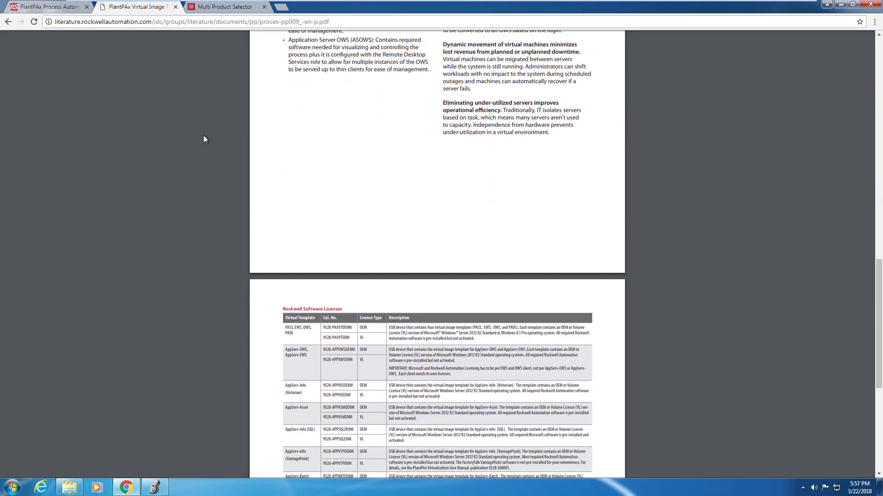
scroll(down, 3)
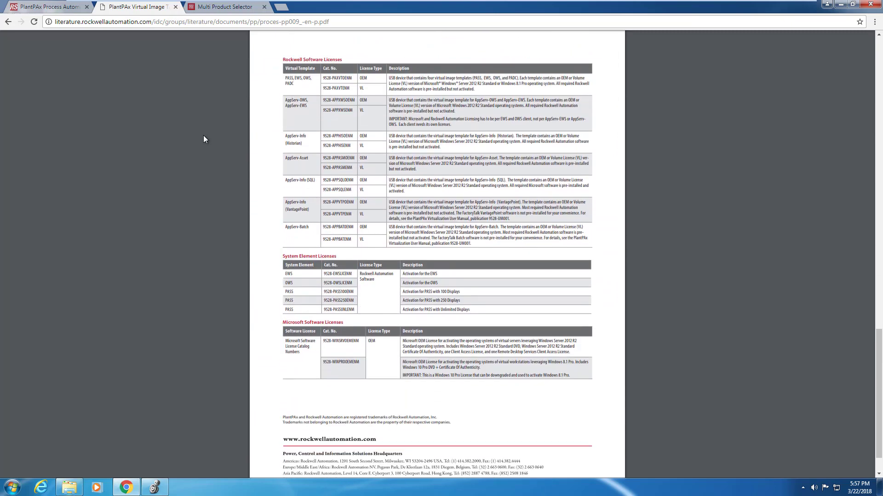
mouse_move(632, 150)
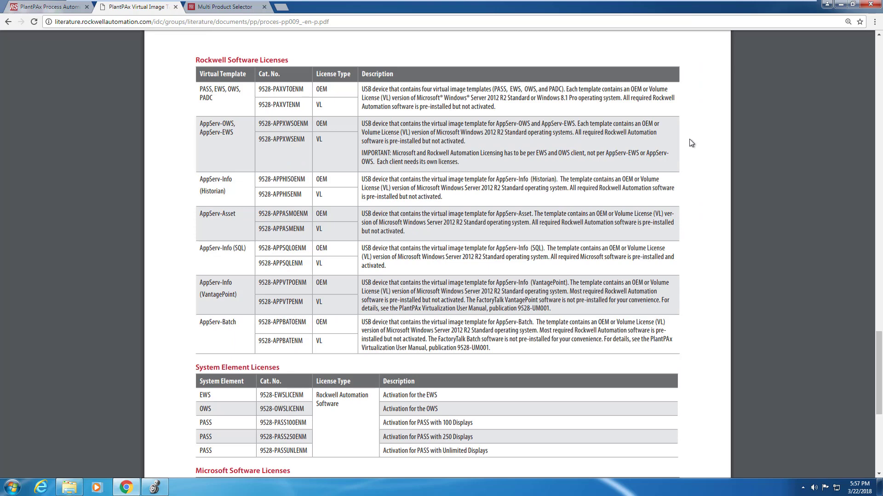
mouse_move(683, 147)
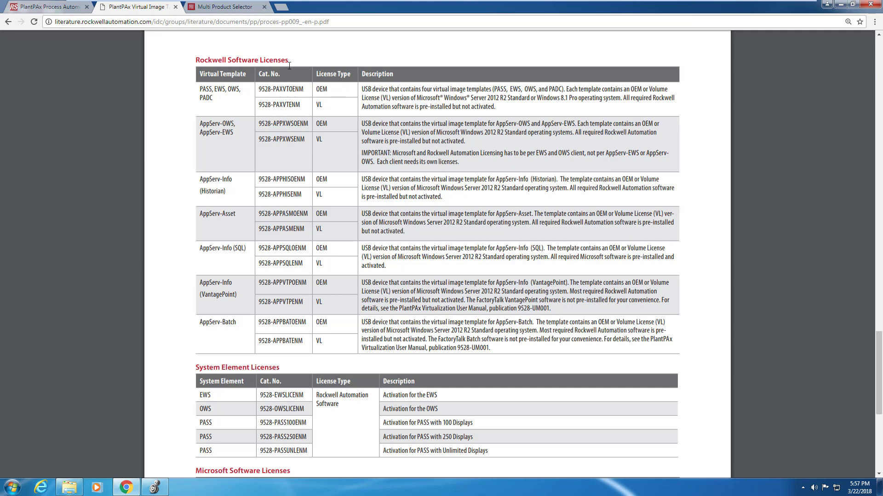
click(225, 6)
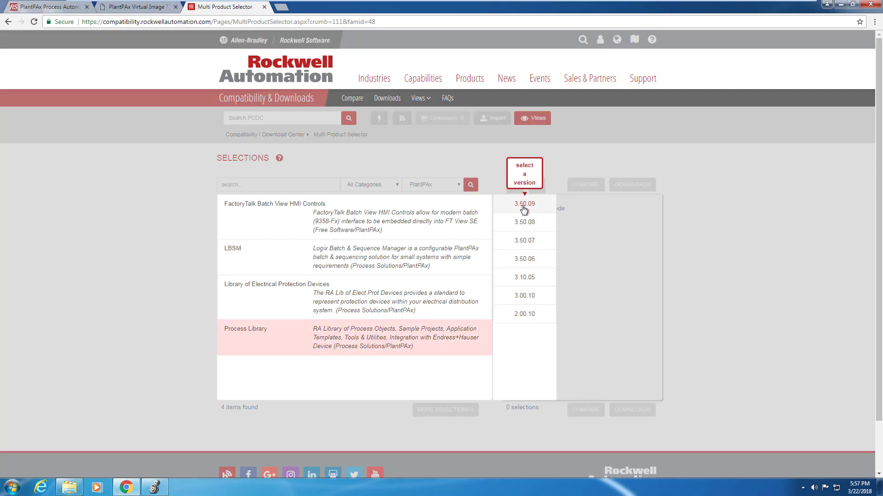
click(524, 204)
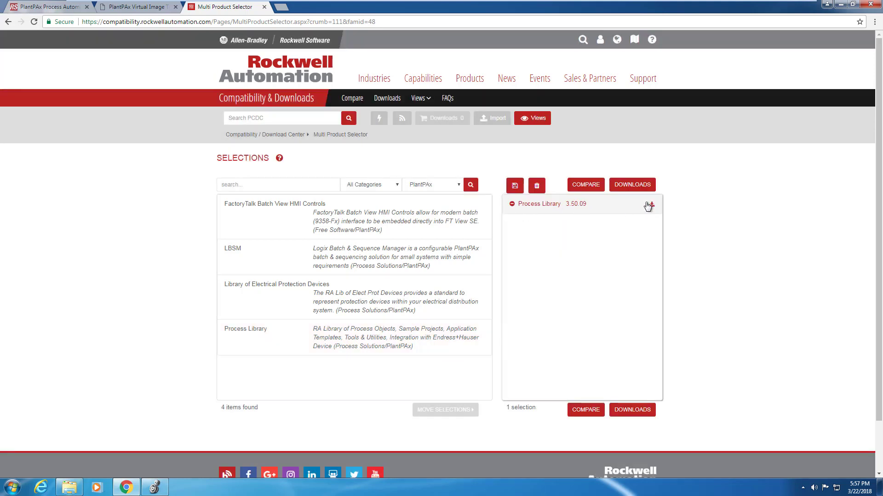
click(651, 204)
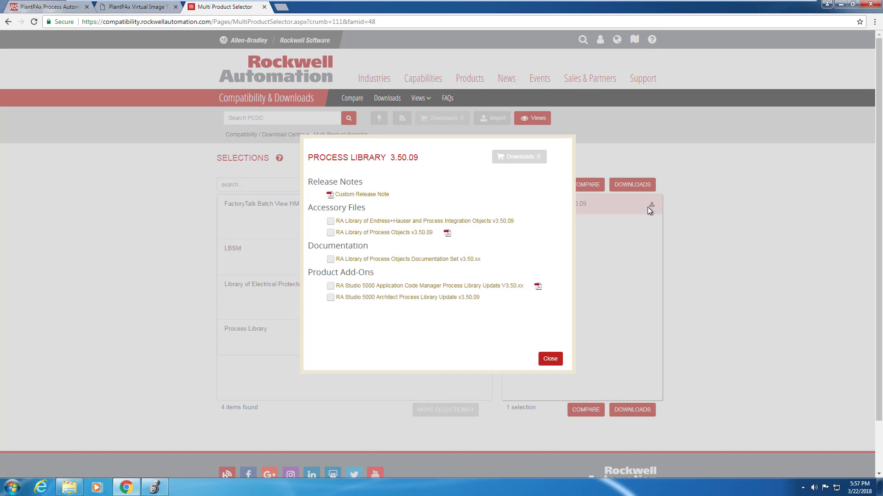
mouse_move(454, 262)
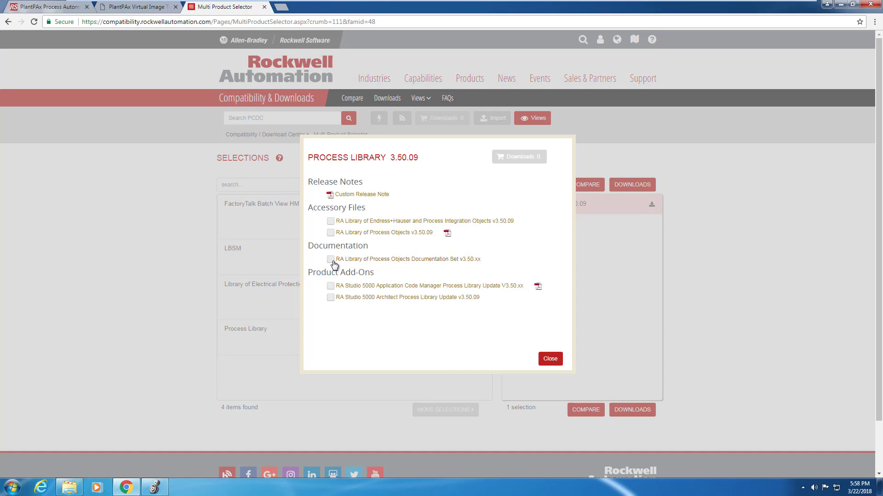
click(331, 259)
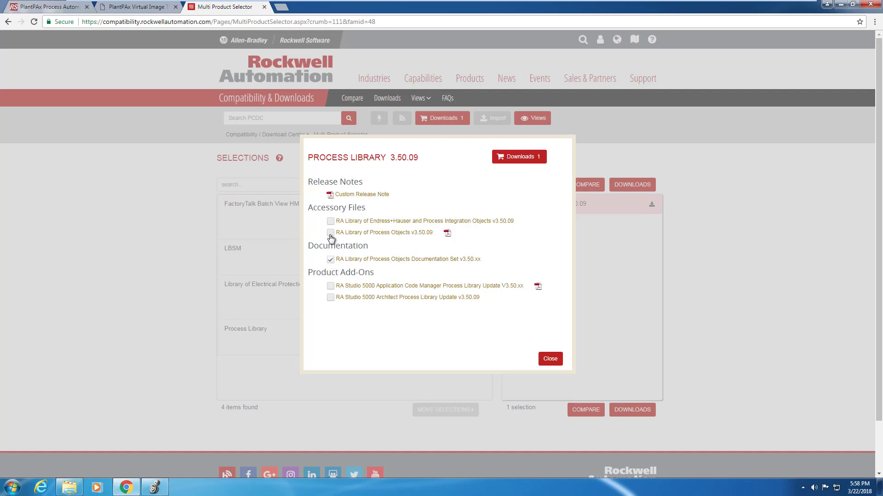
click(331, 233)
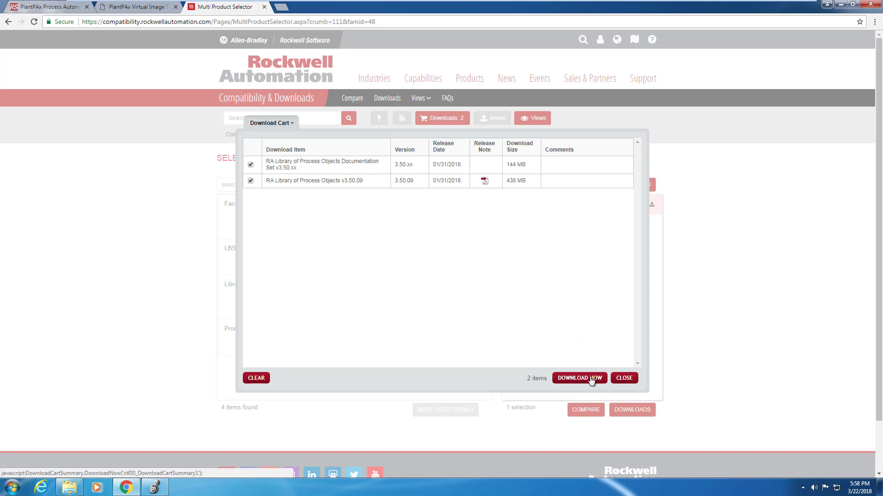
Step: Start the cart download, sign in with email and password, and accept the license agreement
click(579, 378)
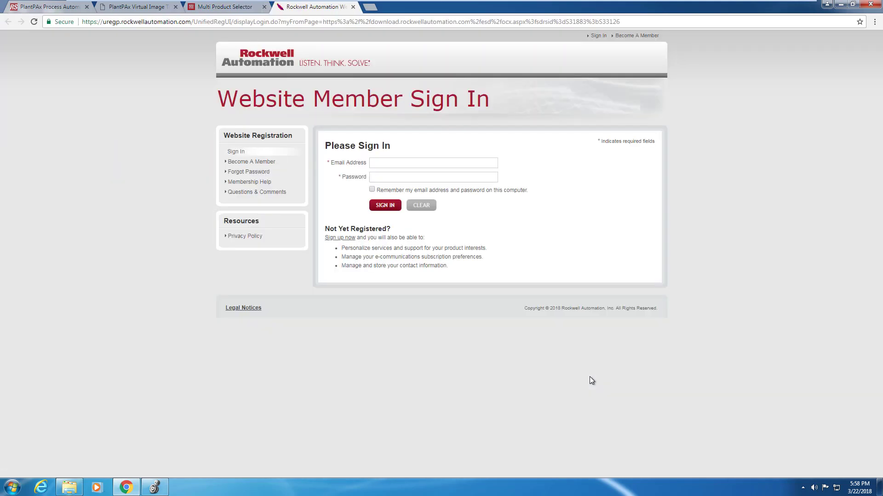
click(434, 163)
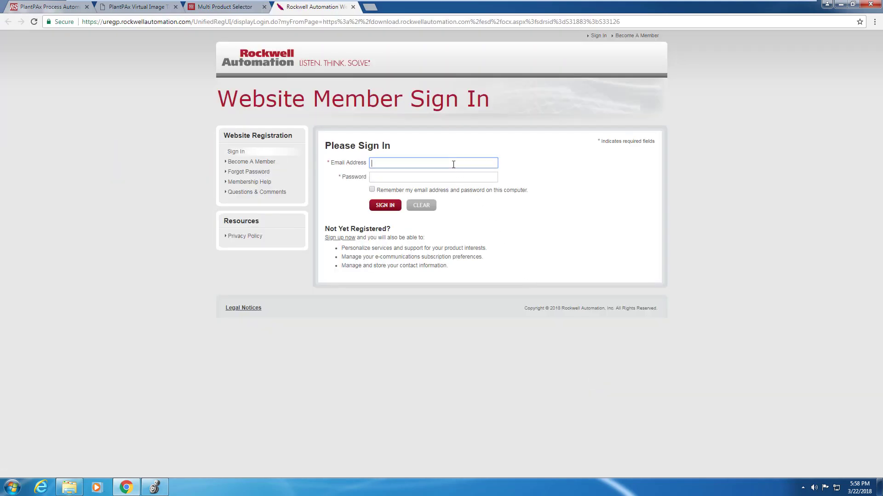
click(385, 205)
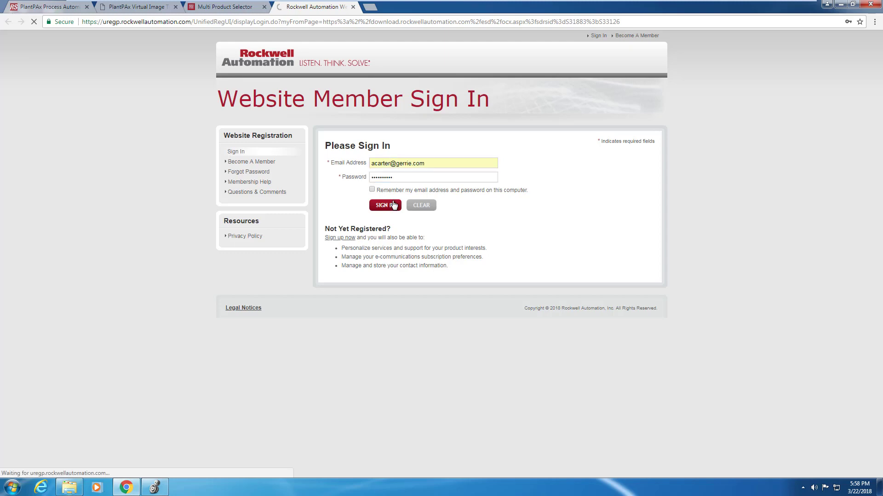
click(384, 204)
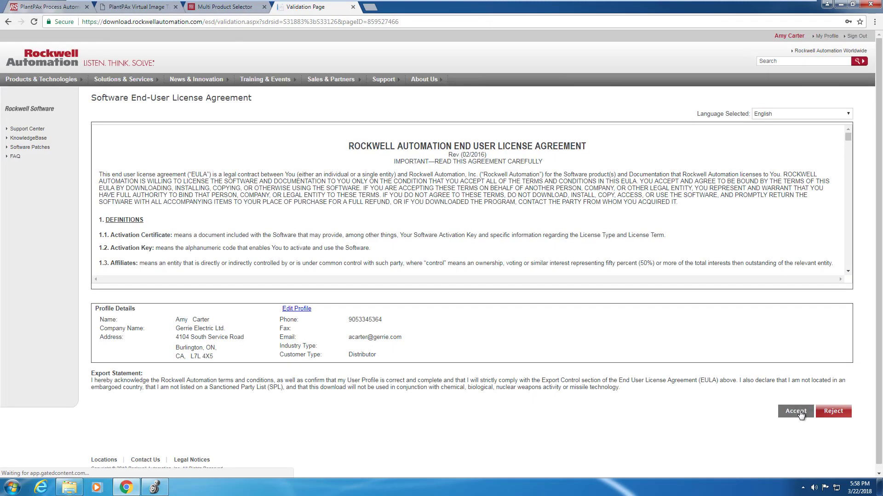
click(794, 411)
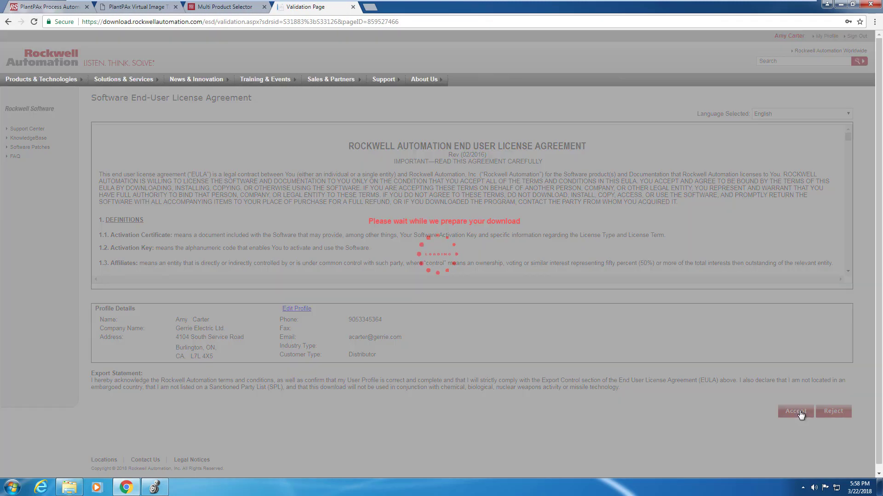
click(794, 412)
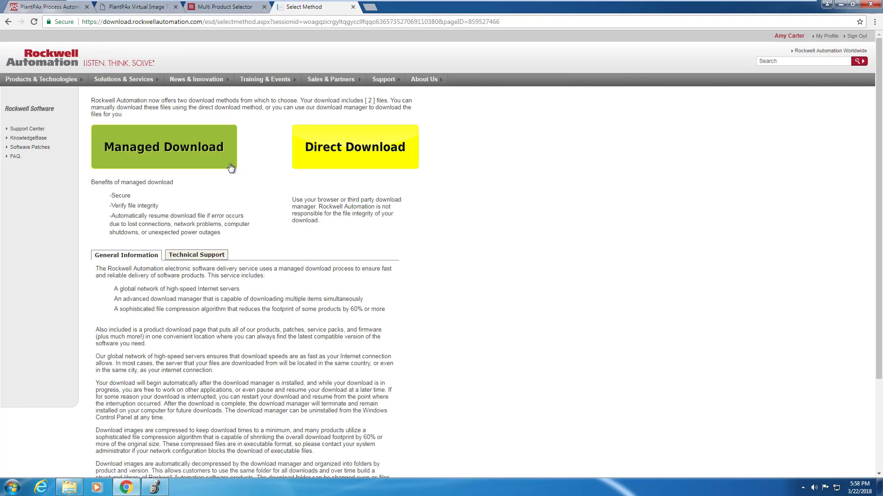
Step: Choose Managed Download and run the downloaded Download Manager executable past the security warning
click(163, 147)
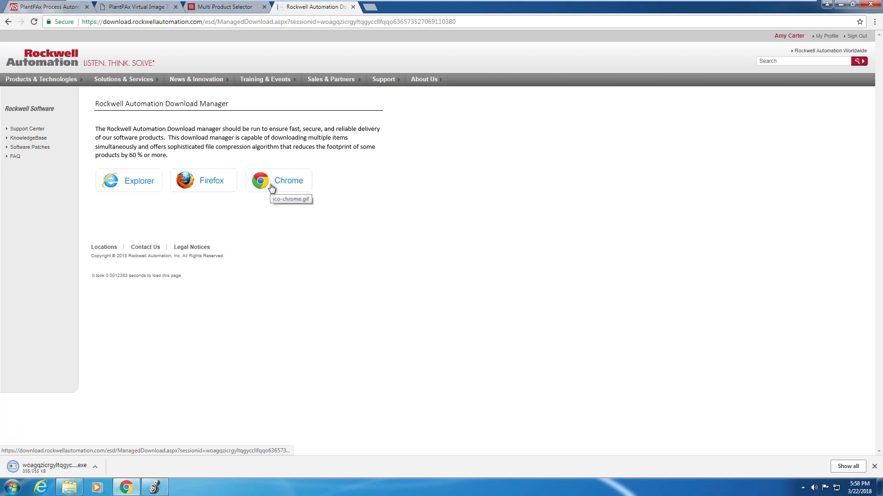
mouse_move(43, 416)
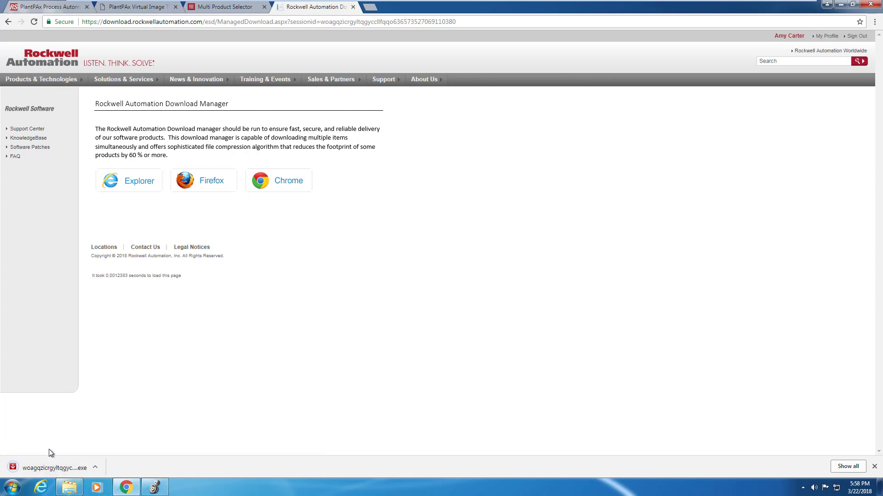
click(49, 467)
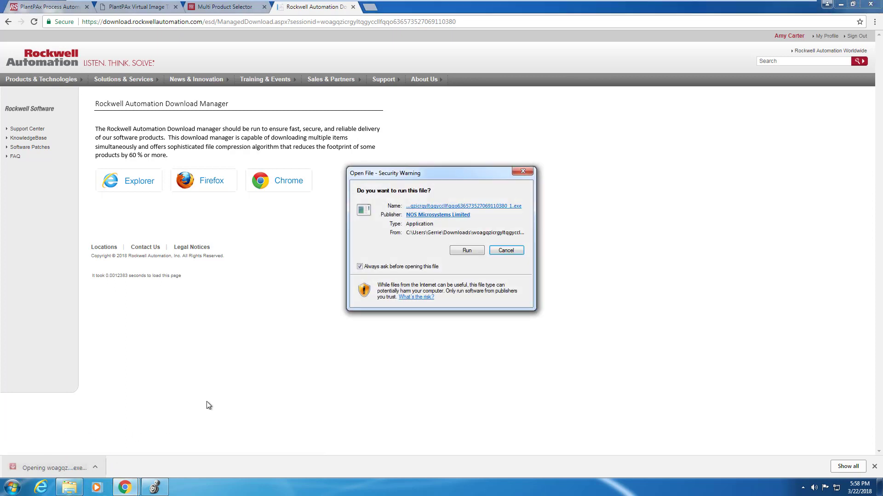
click(466, 250)
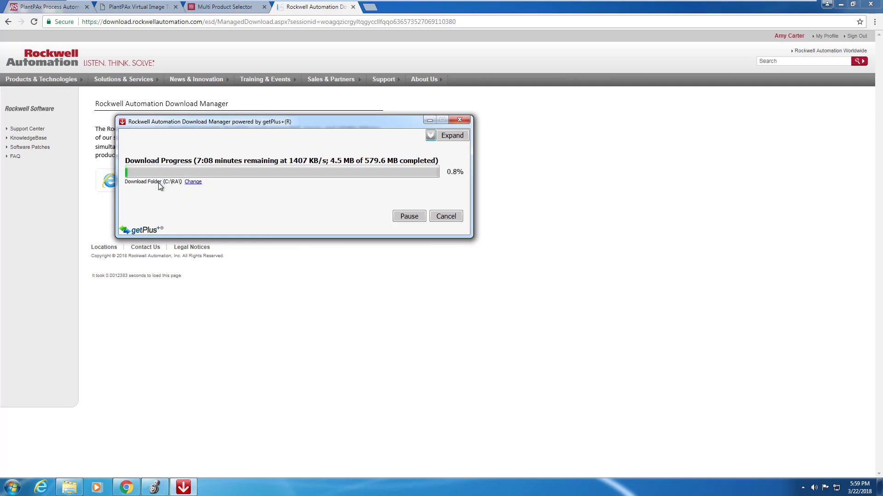
click(192, 181)
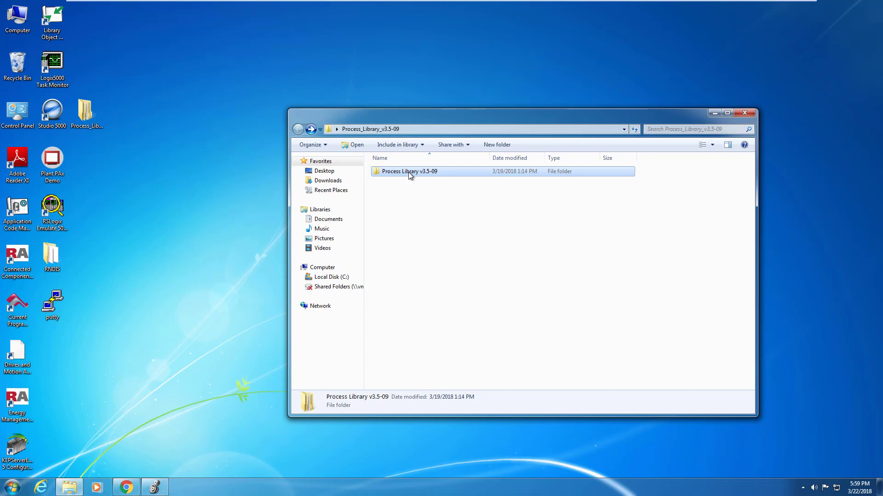
Step: Browse Process Library v3.5-09 > Documents > Process Library Manuals > Motors and open SYSLIB-RM006G (P_Motor)
double_click(409, 171)
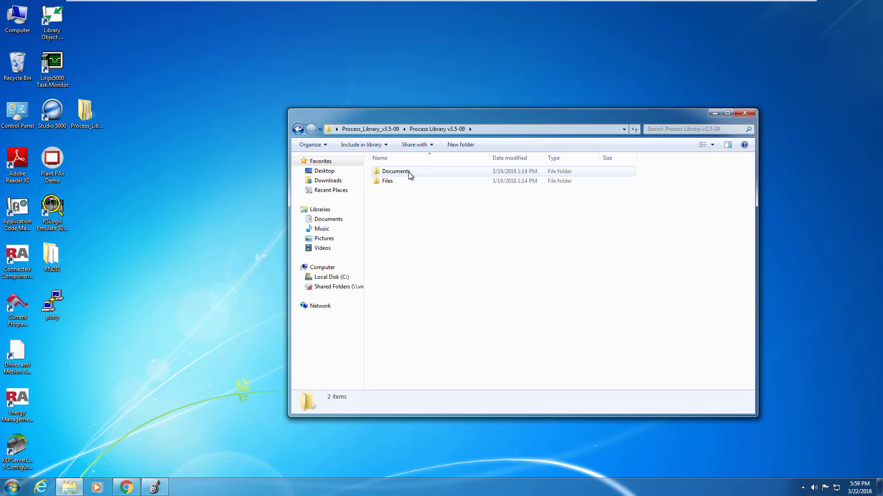
double_click(395, 171)
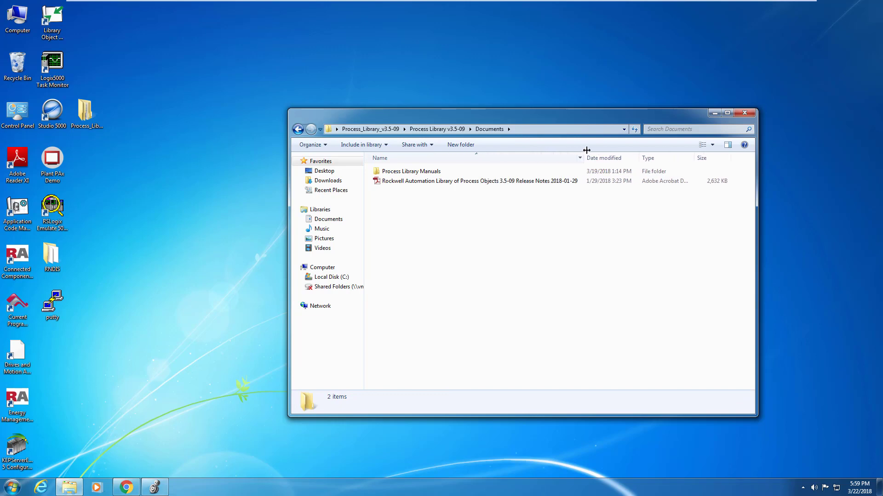
click(476, 180)
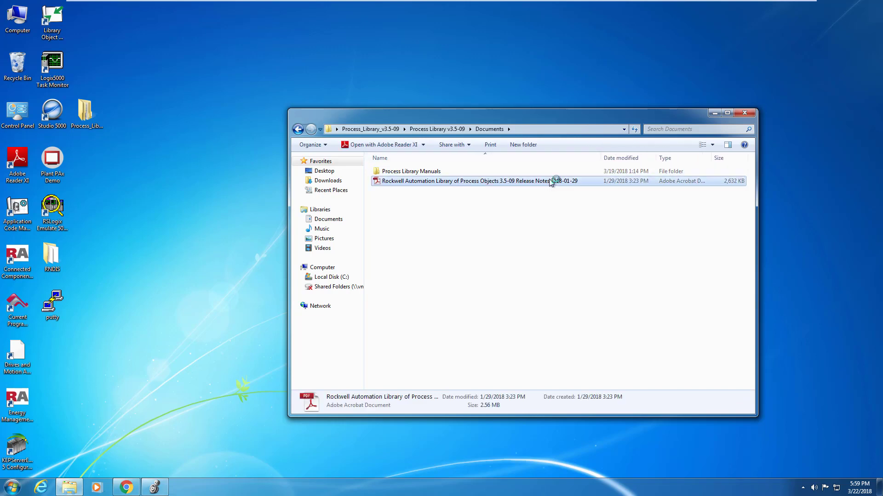
double_click(411, 171)
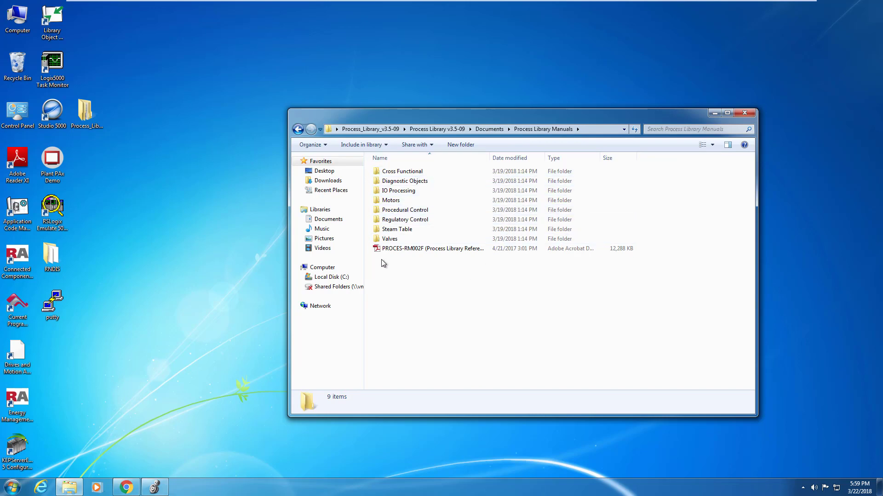
mouse_move(456, 171)
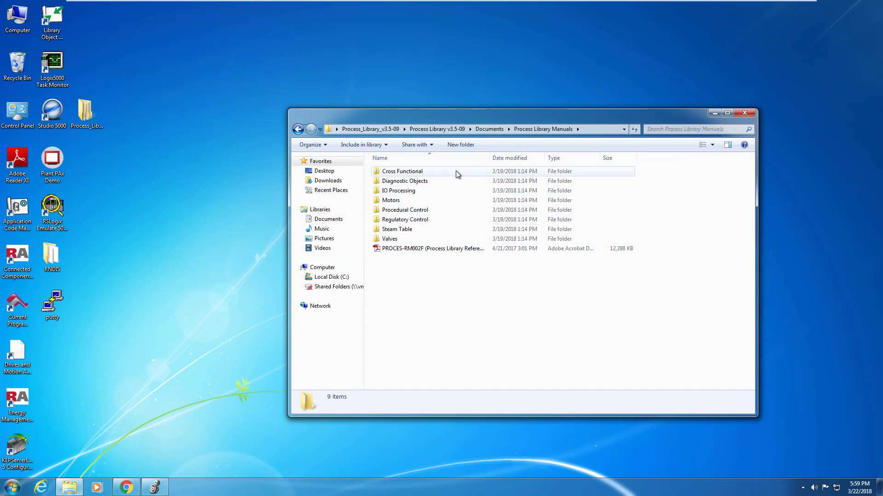
double_click(391, 200)
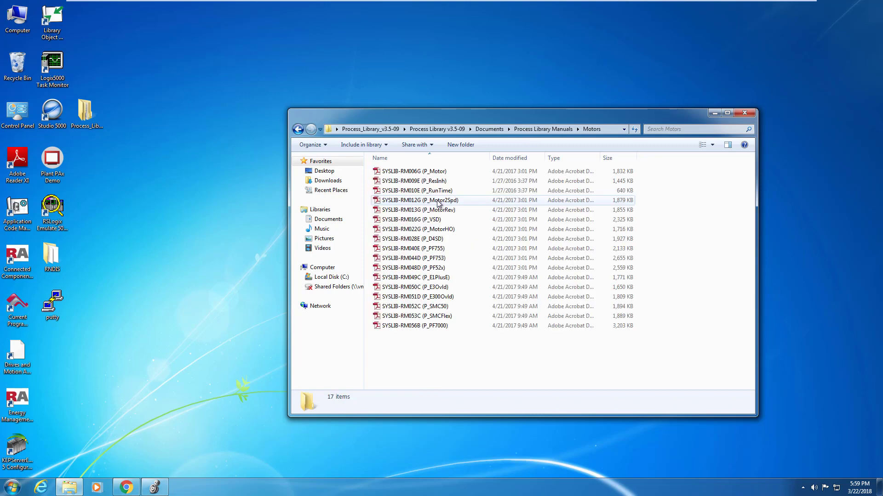
click(413, 171)
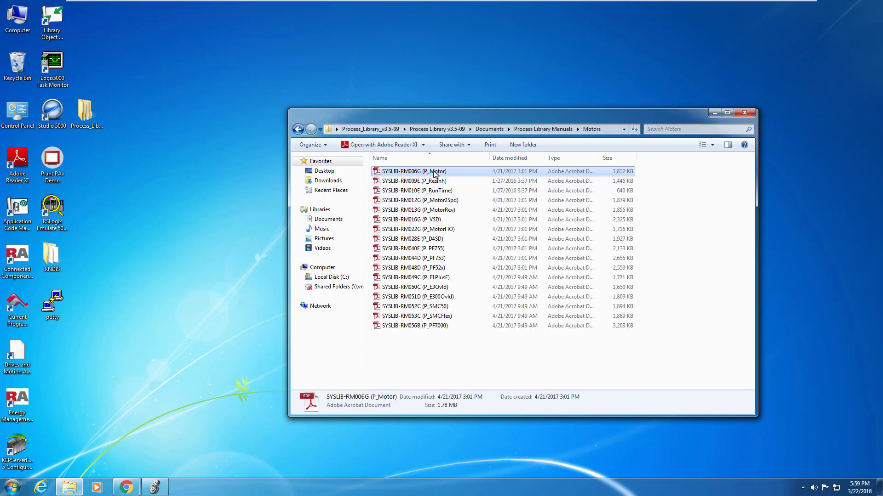
double_click(414, 171)
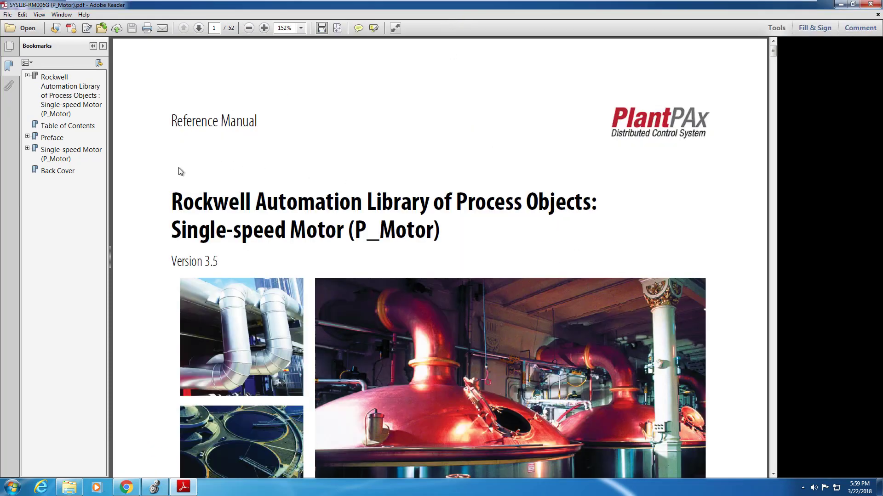
Step: Jump to the P_Motor manual's Table of Contents via its bookmark
click(67, 126)
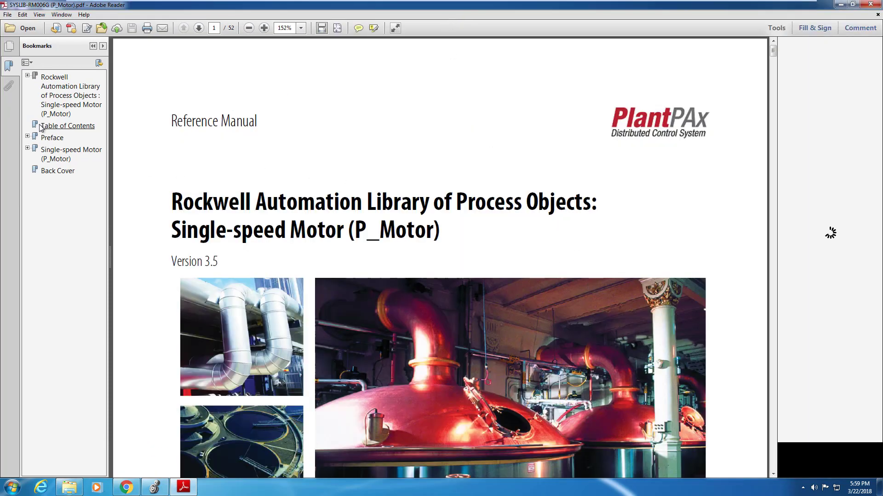
click(67, 126)
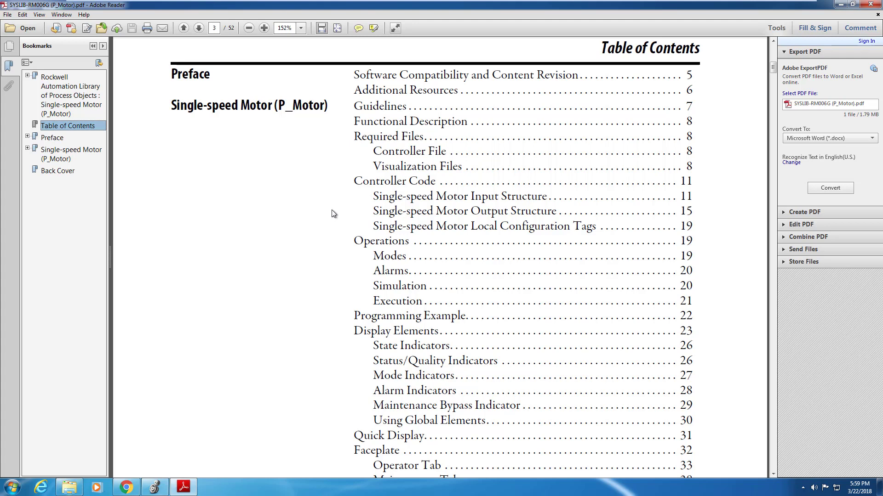
mouse_move(364, 134)
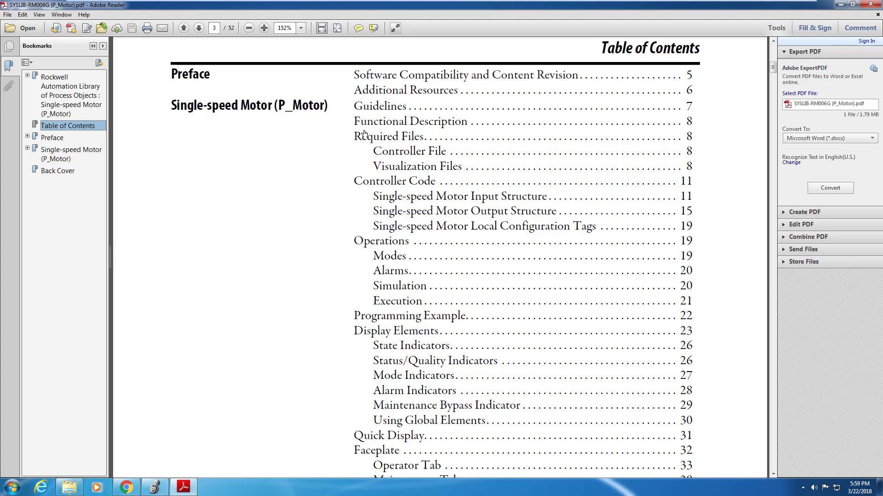
mouse_move(401, 147)
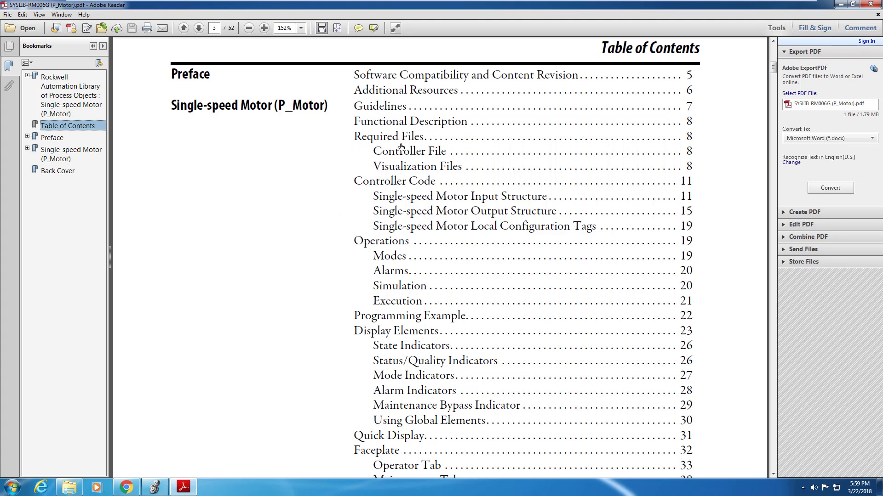
mouse_move(450, 197)
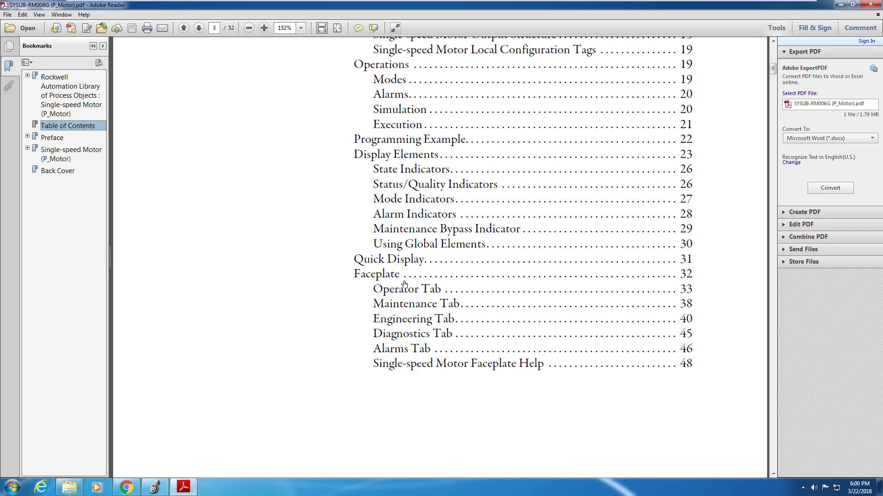
mouse_move(434, 363)
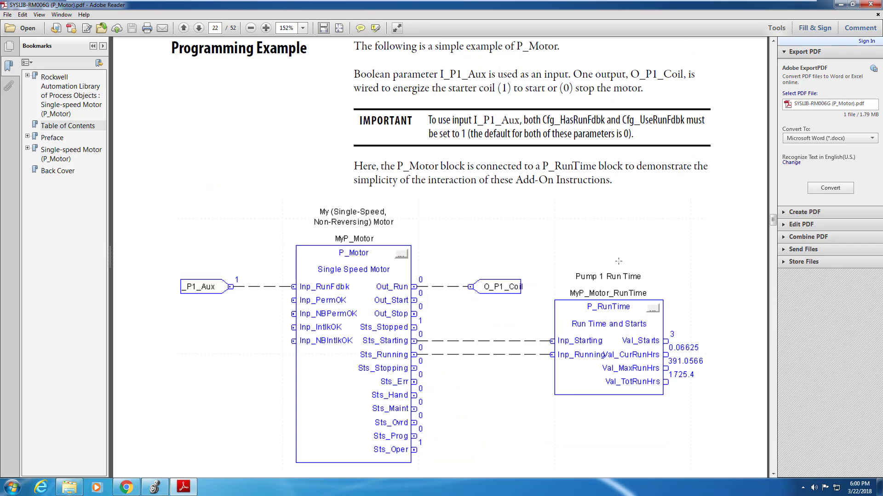
mouse_move(615, 376)
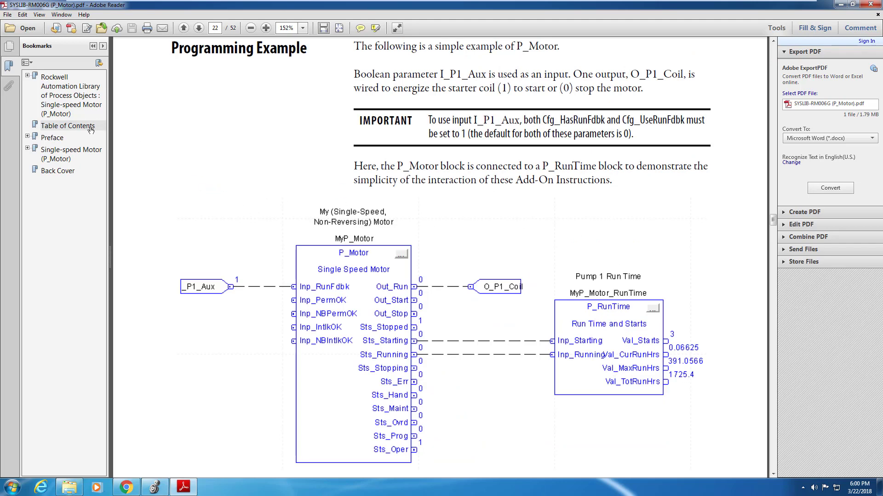
Step: Return to the Table of Contents and jump to Required Files on page 8
click(67, 126)
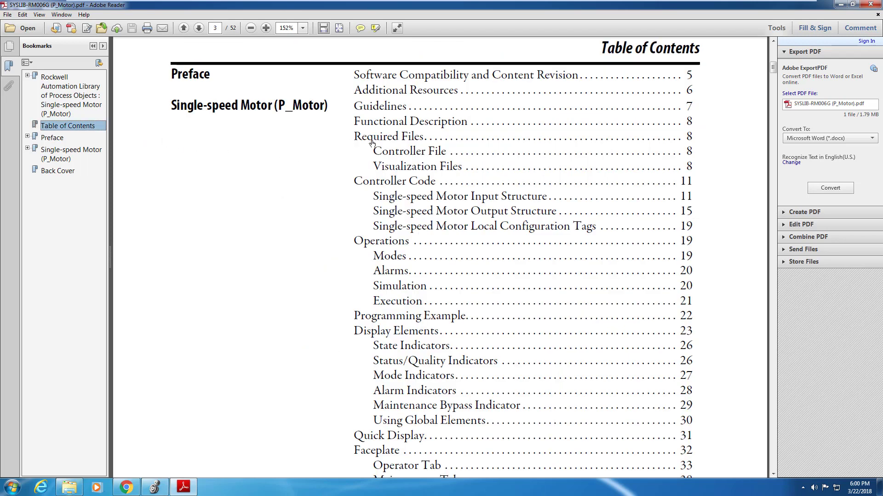
click(387, 136)
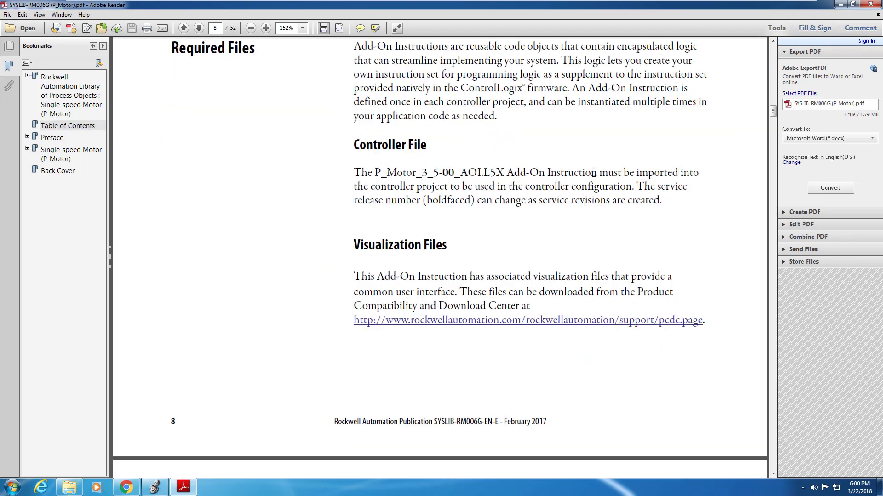
mouse_move(662, 266)
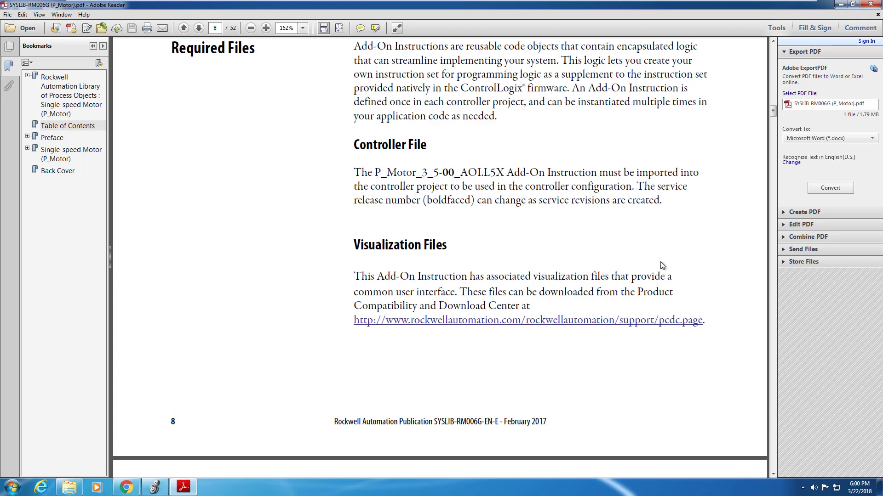
mouse_move(382, 232)
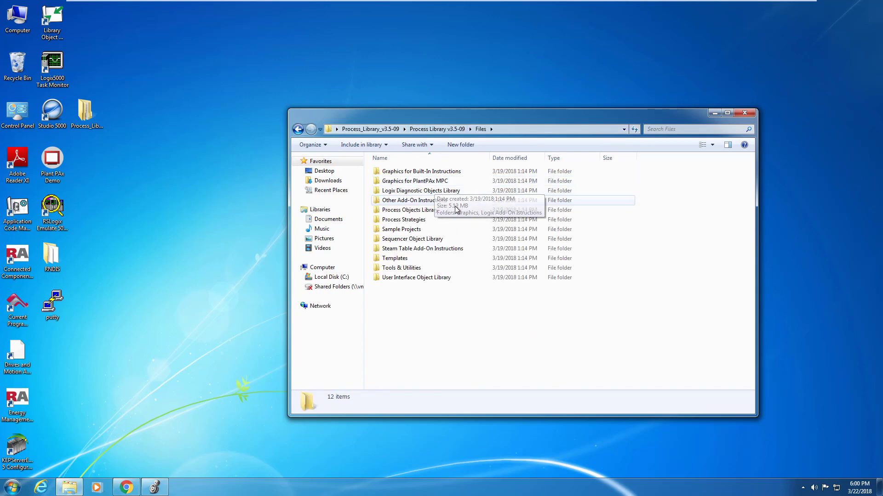
Step: Open Process Objects Library > Graphics > Images and scroll through the image icons
double_click(410, 209)
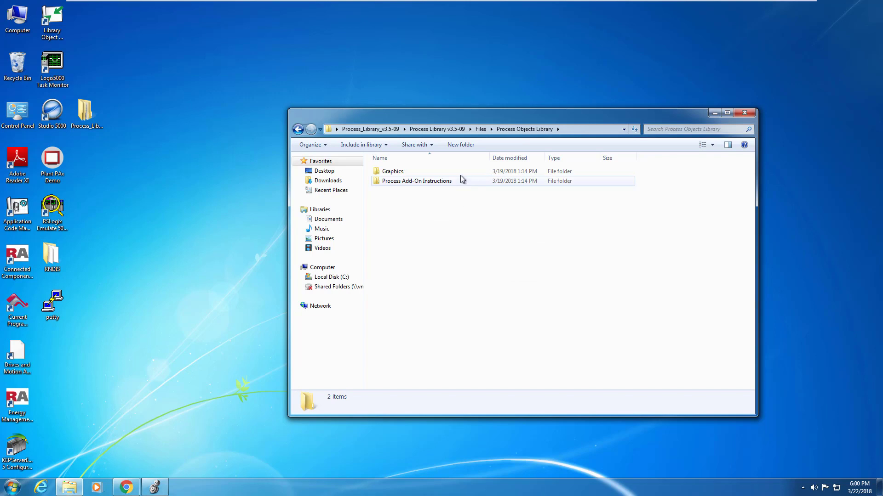
double_click(392, 171)
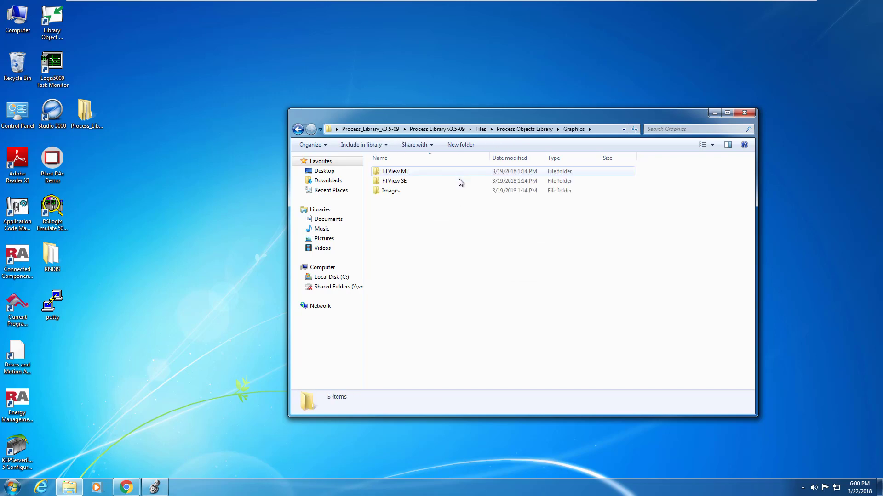
double_click(391, 190)
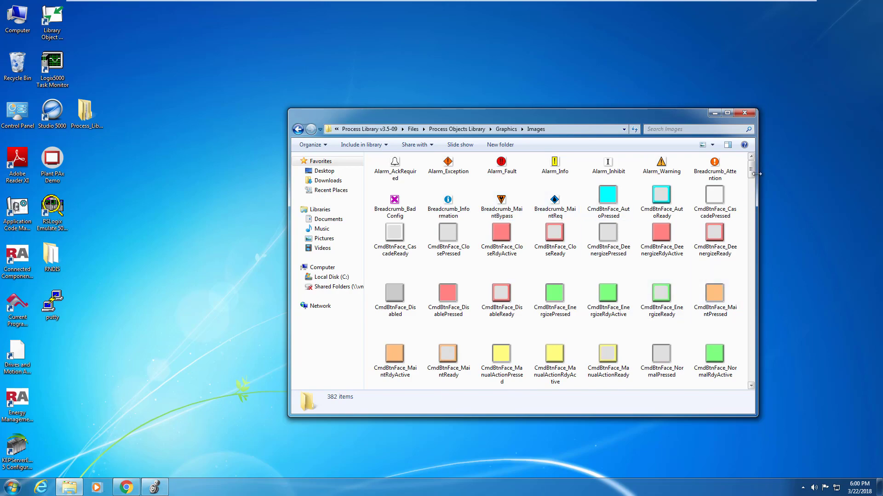
scroll(down, 3)
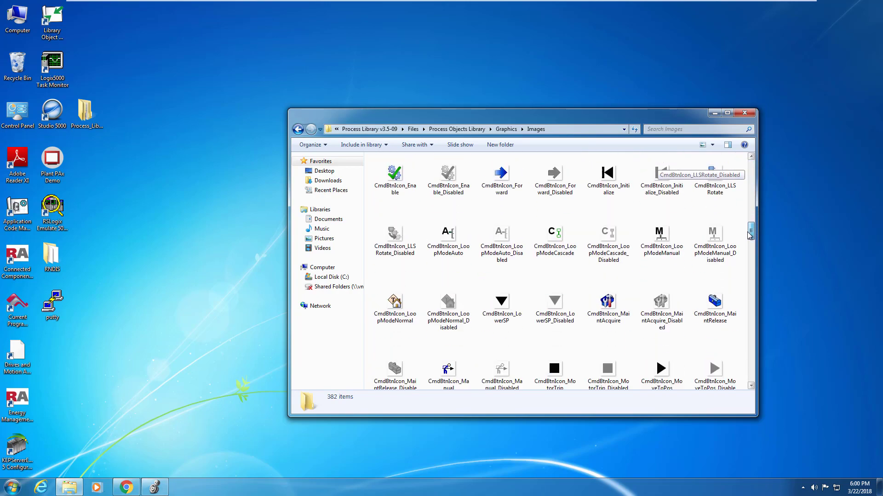
scroll(down, 3)
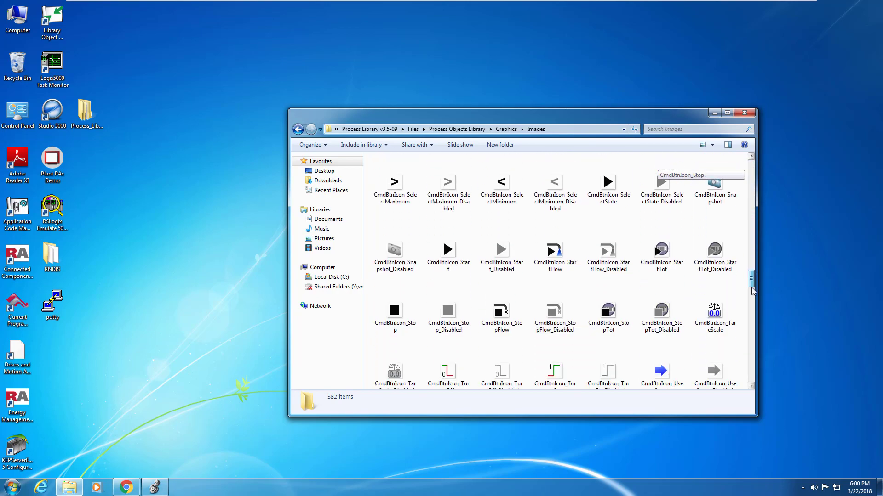
scroll(down, 3)
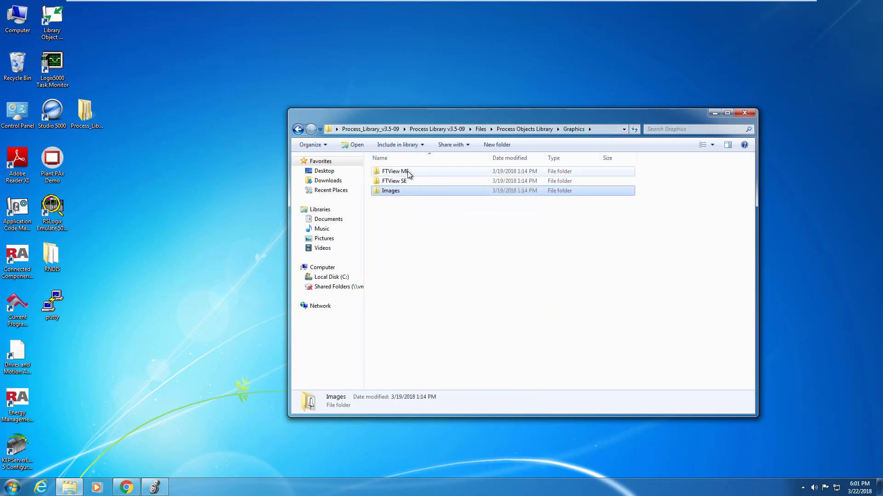
Step: Open FTView SE > GFX and scroll through the display files
double_click(396, 181)
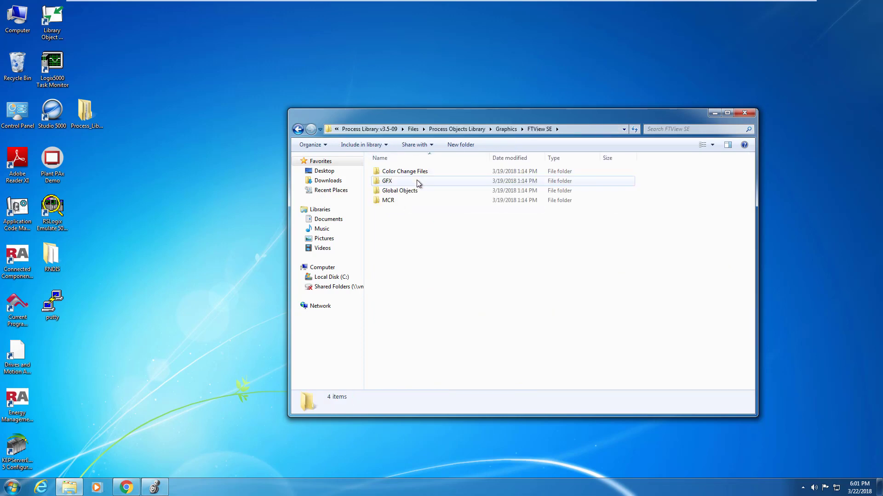
double_click(386, 180)
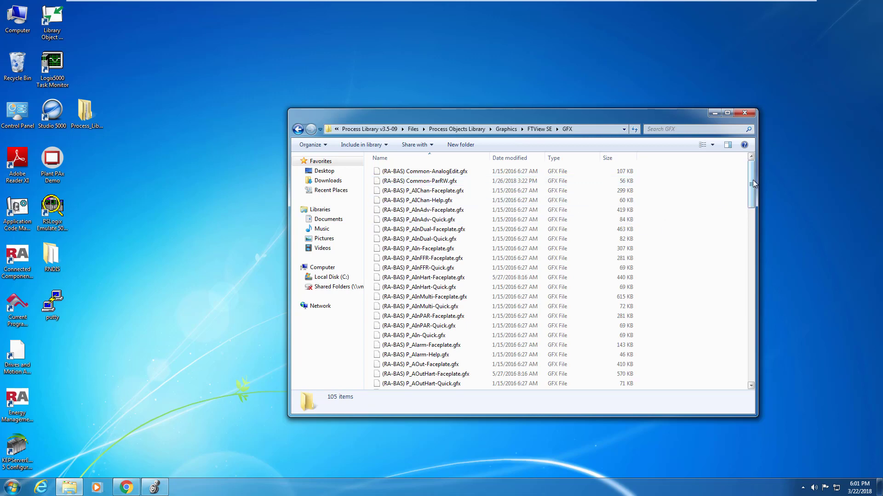
scroll(down, 3)
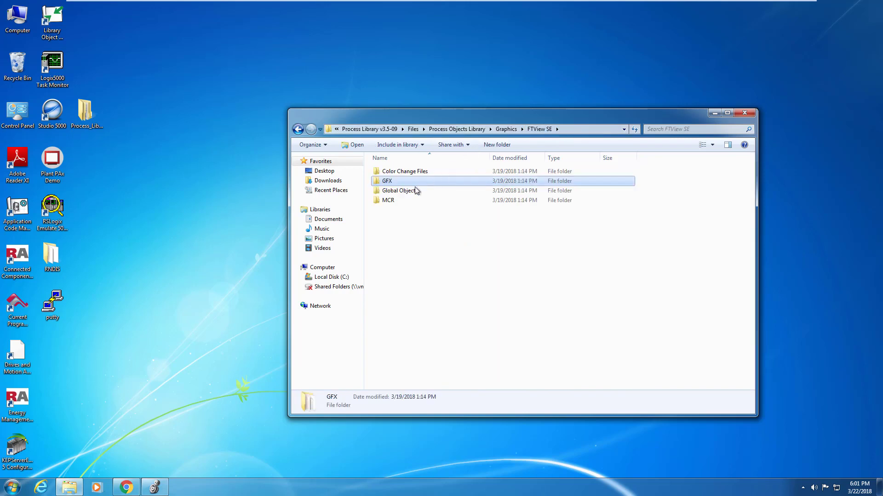
Step: Scroll through the Global Objects files, then climb back to Process Objects Library
double_click(400, 190)
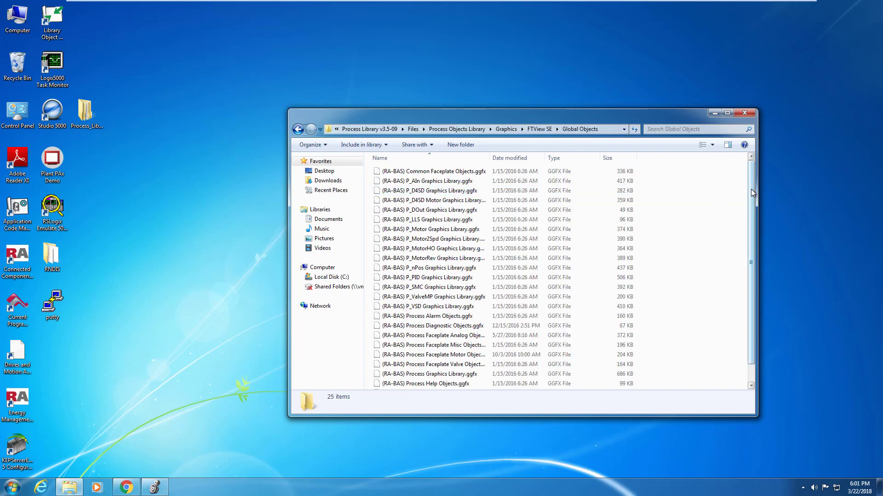
scroll(down, 3)
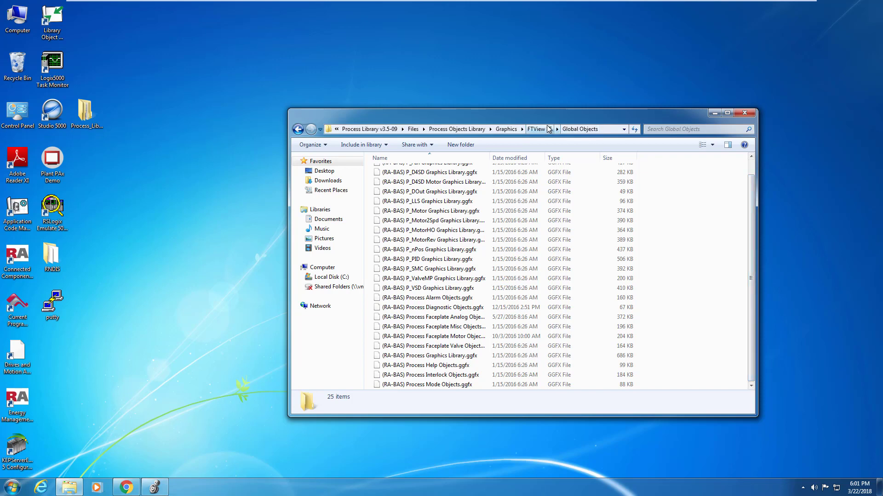
click(548, 128)
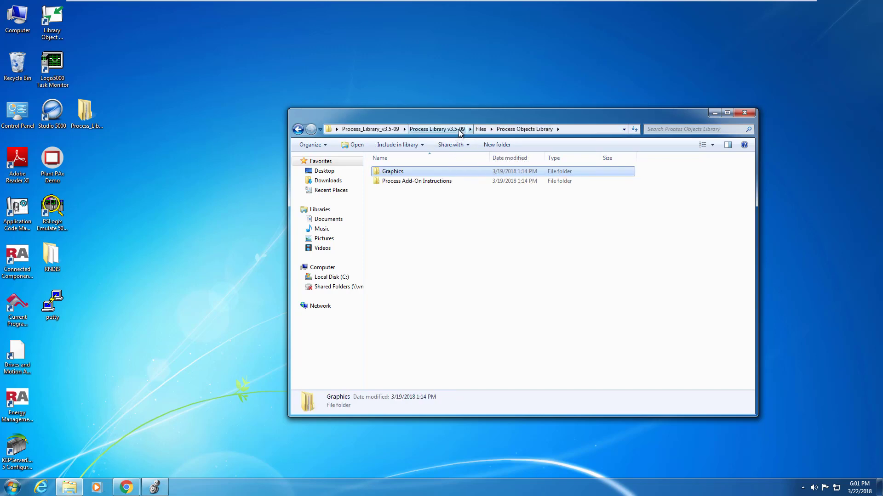
Step: Open Process Add-On Instructions and scroll to the end of its 100 L5X files
double_click(418, 180)
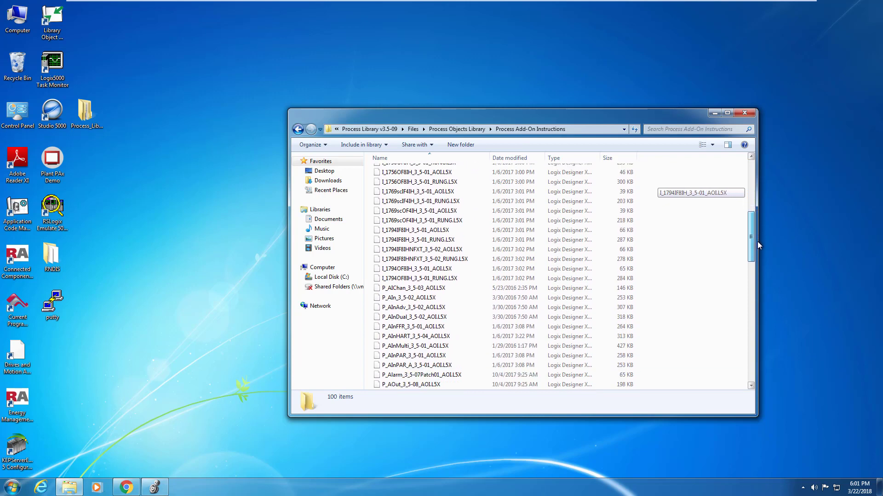
drag(751, 237, 750, 349)
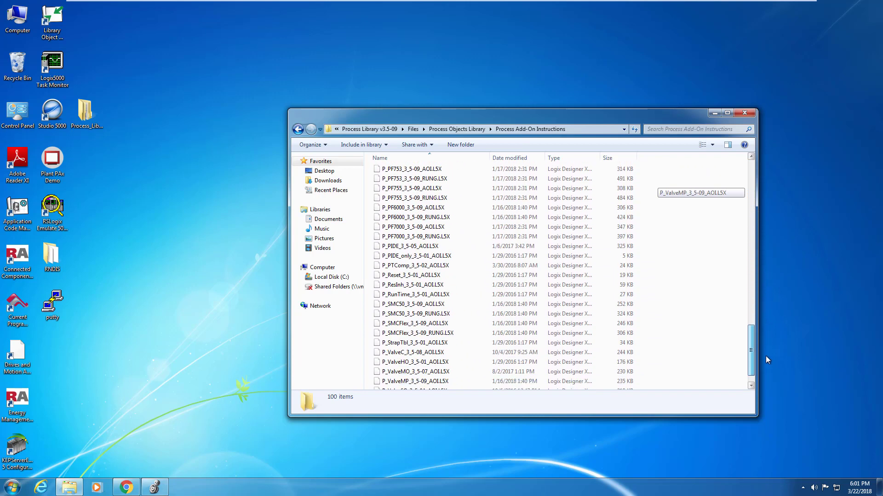
scroll(down, 3)
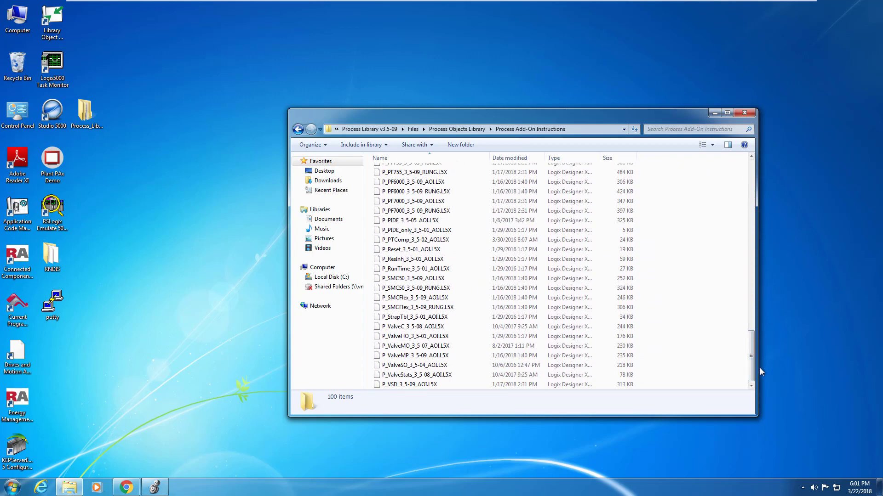
mouse_move(764, 305)
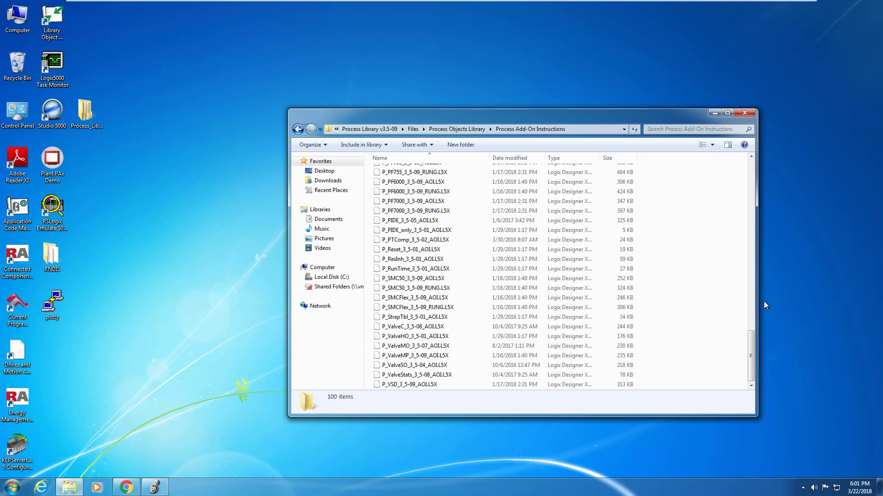